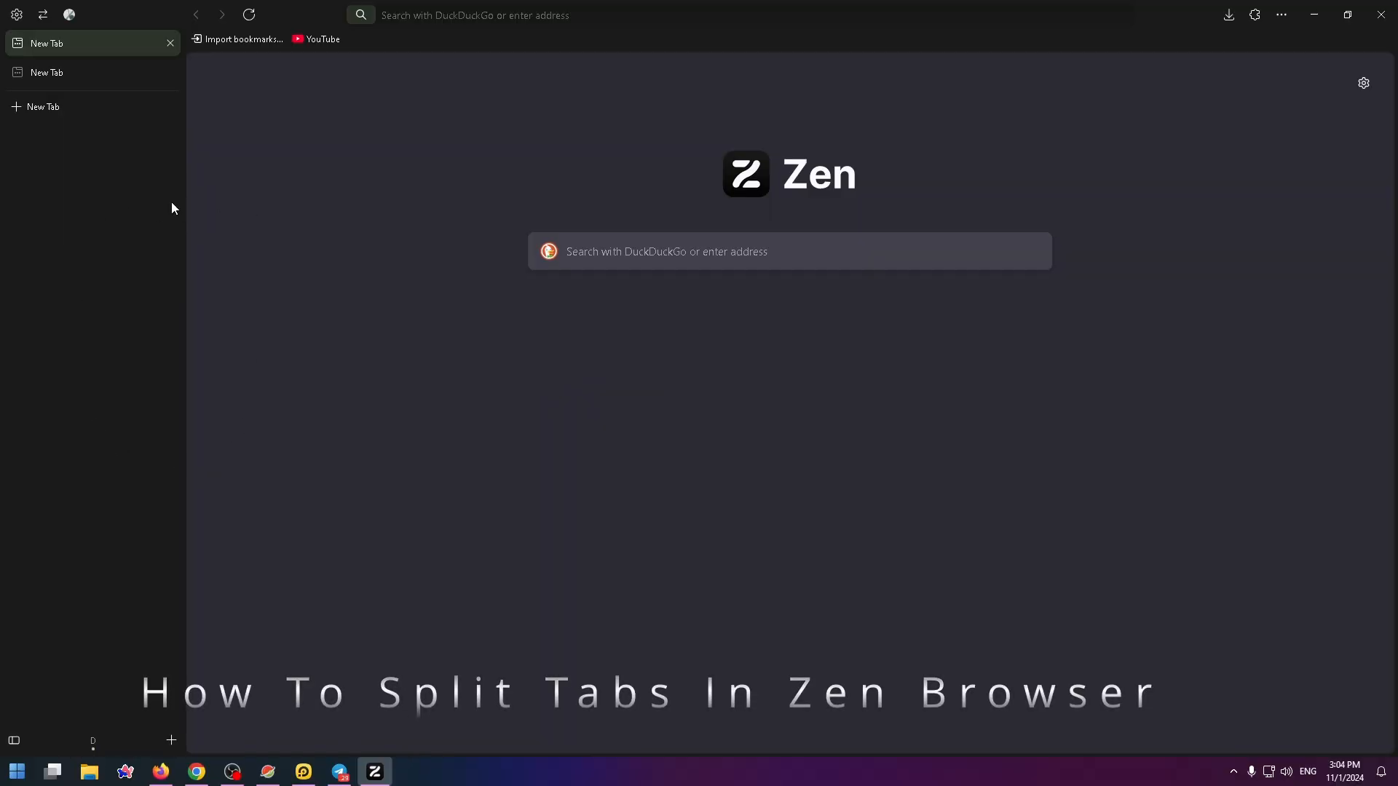
pyautogui.moveTo(118, 172)
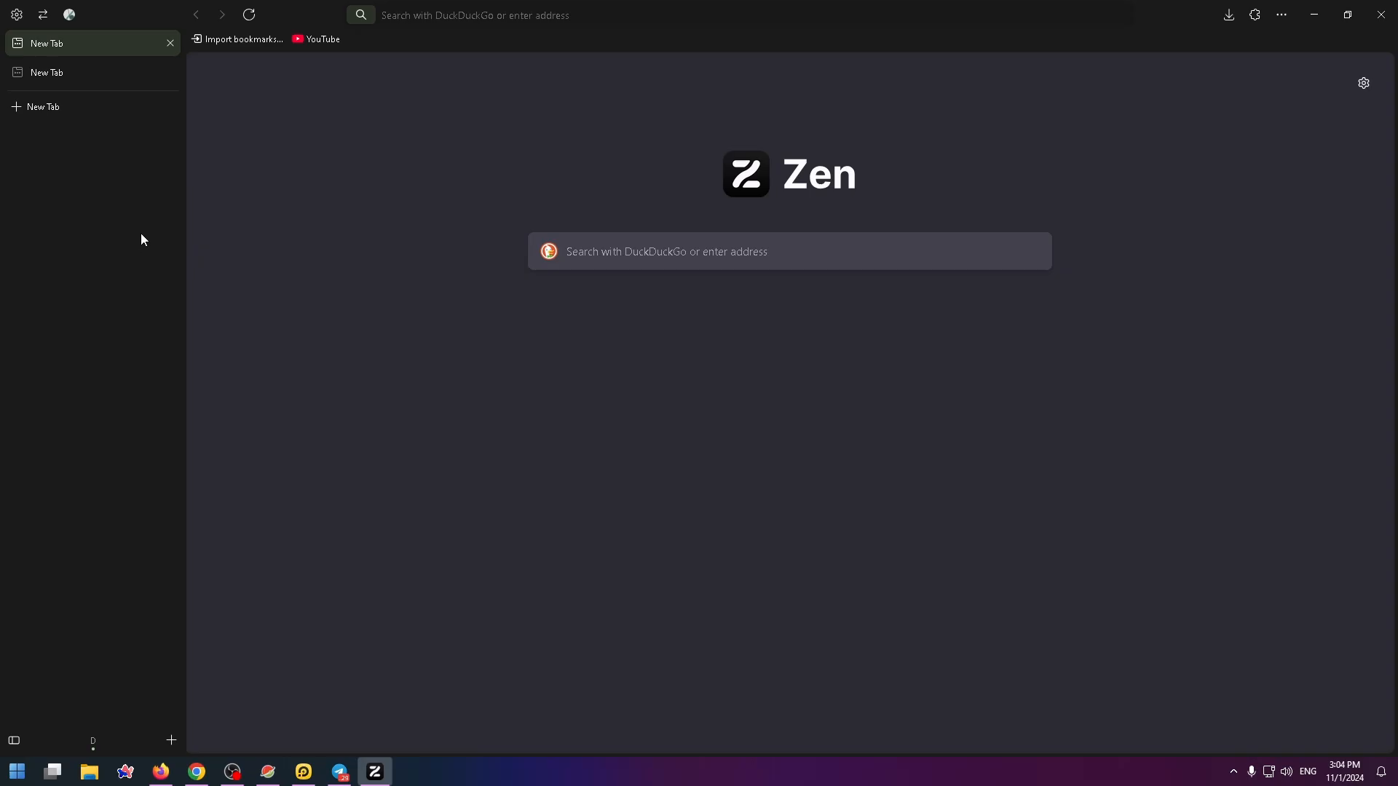
pyautogui.moveTo(246, 320)
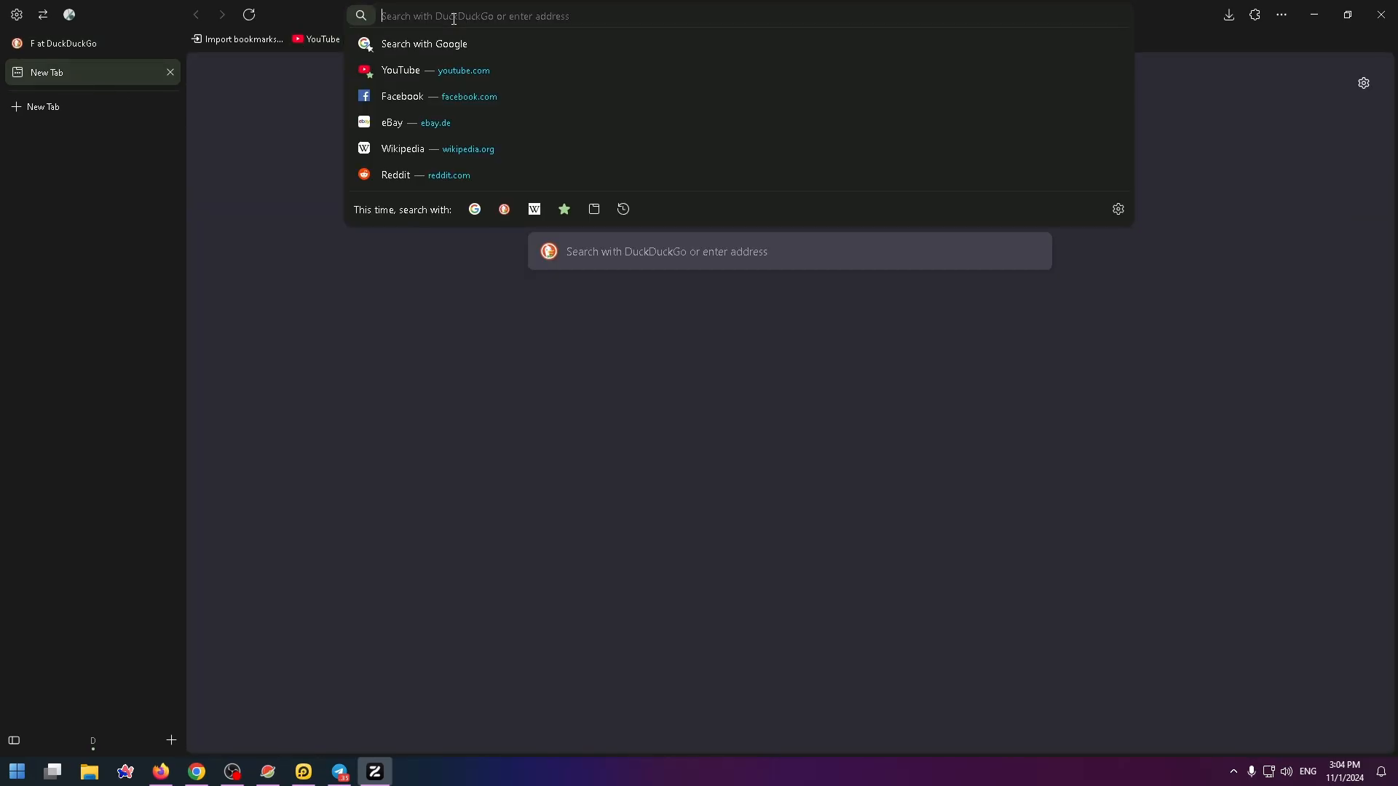
# - Search DuckDuckGo for 'wiki' in the second tab and bring up actions for both search tabs
pyautogui.write('wiki&ia=web')
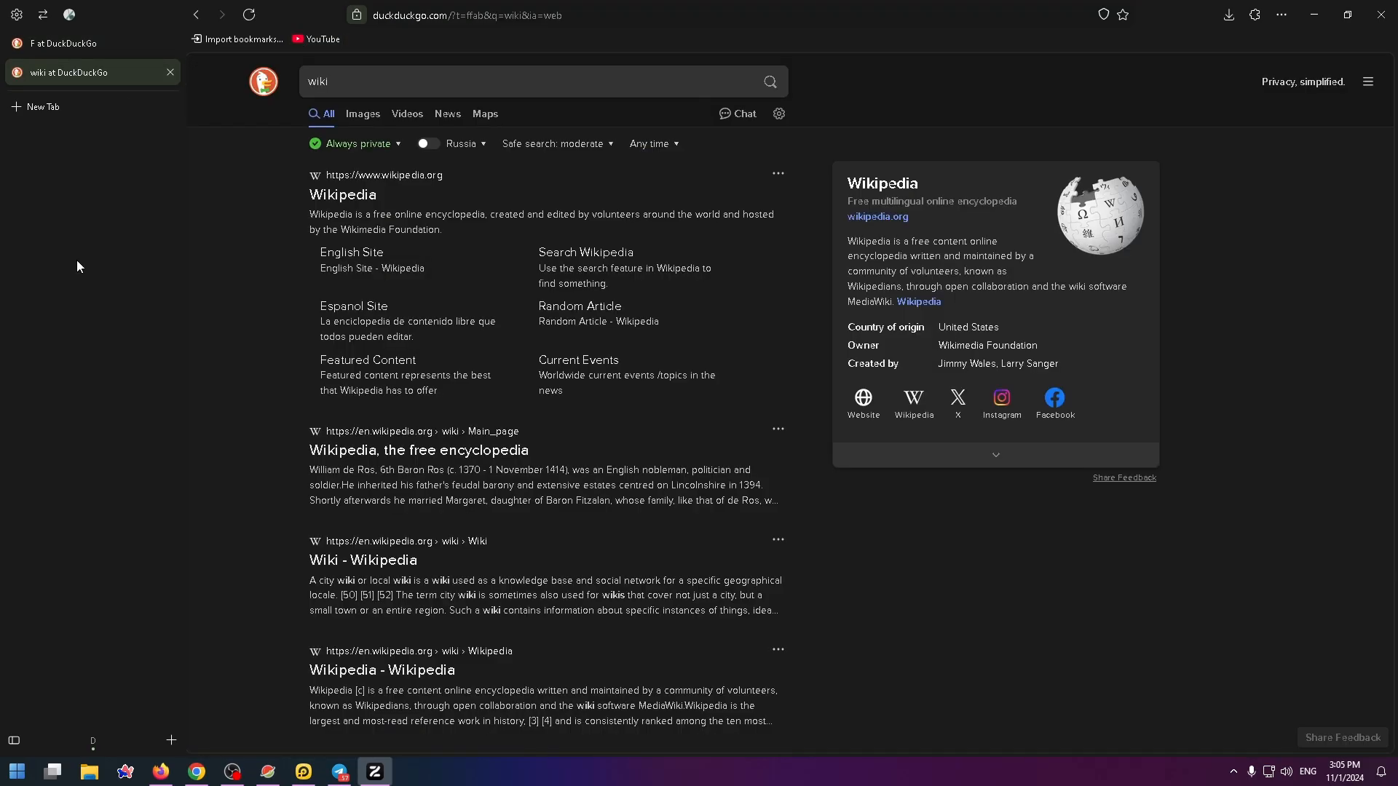
pyautogui.moveTo(226, 234)
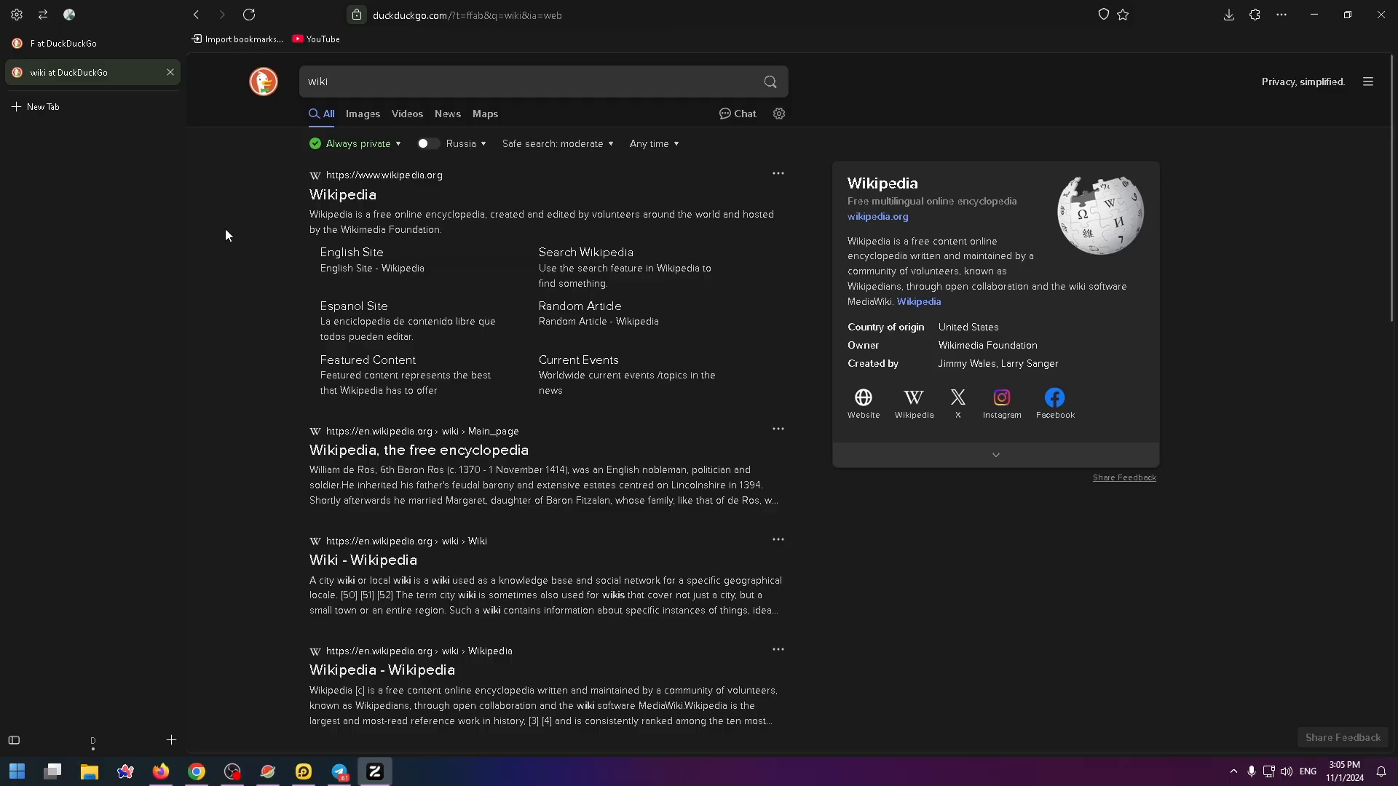
pyautogui.moveTo(238, 183)
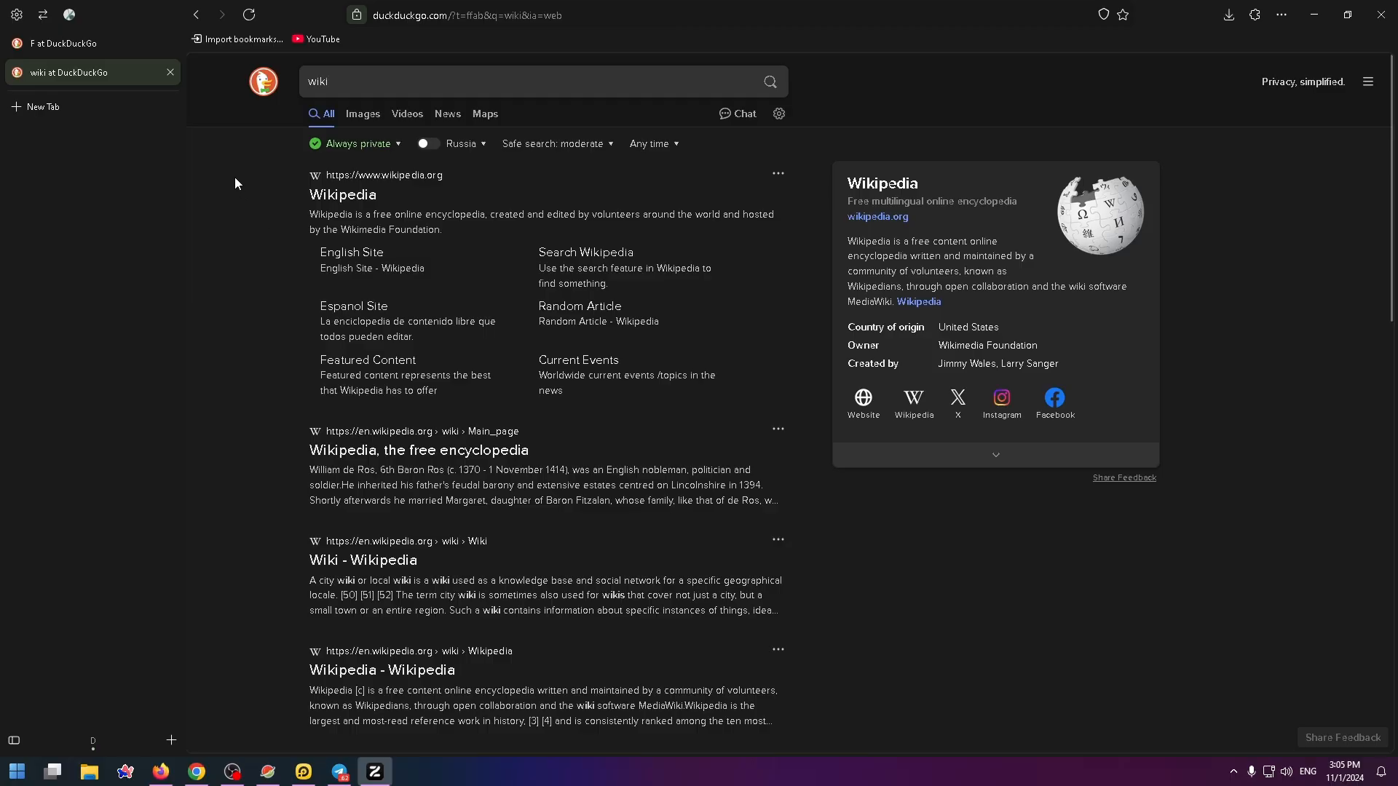
pyautogui.moveTo(221, 196)
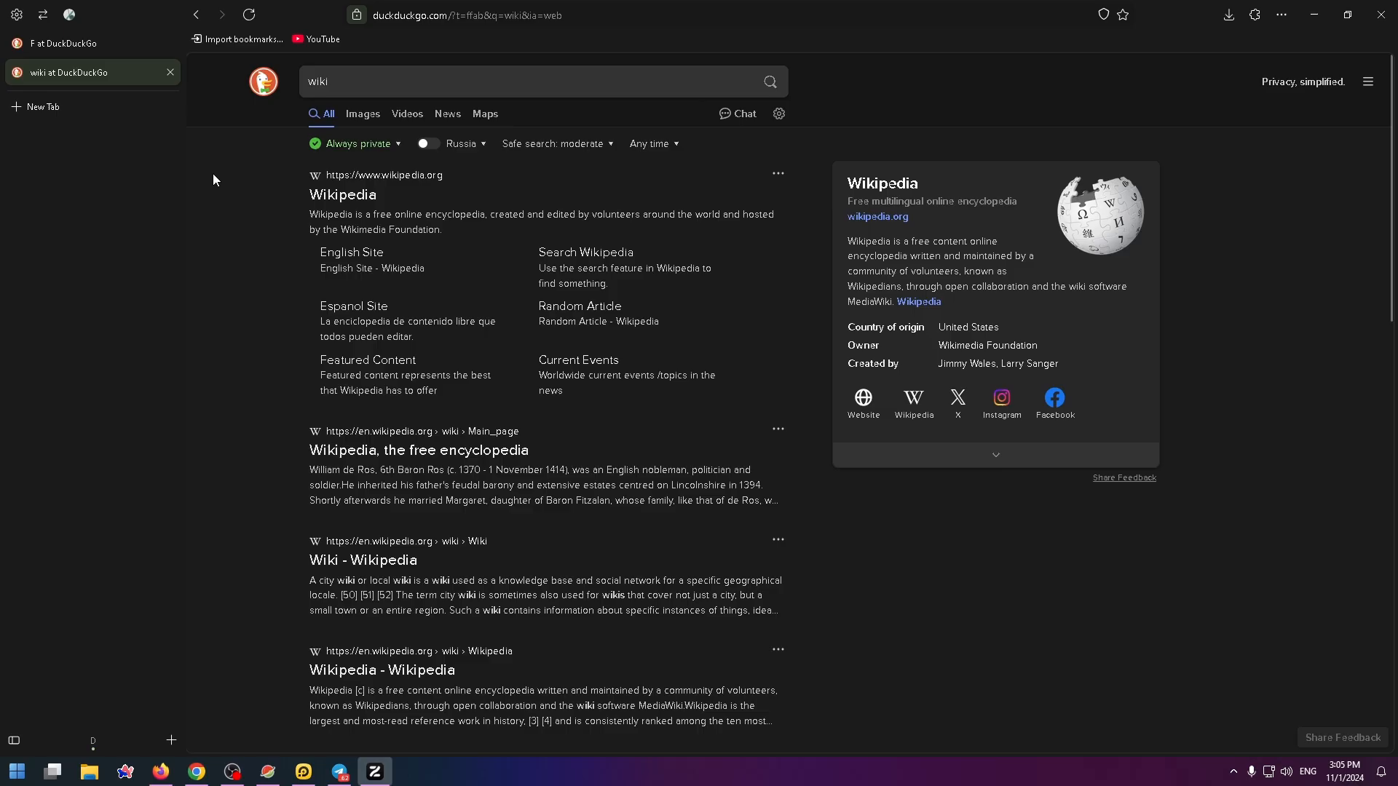
pyautogui.moveTo(93, 72)
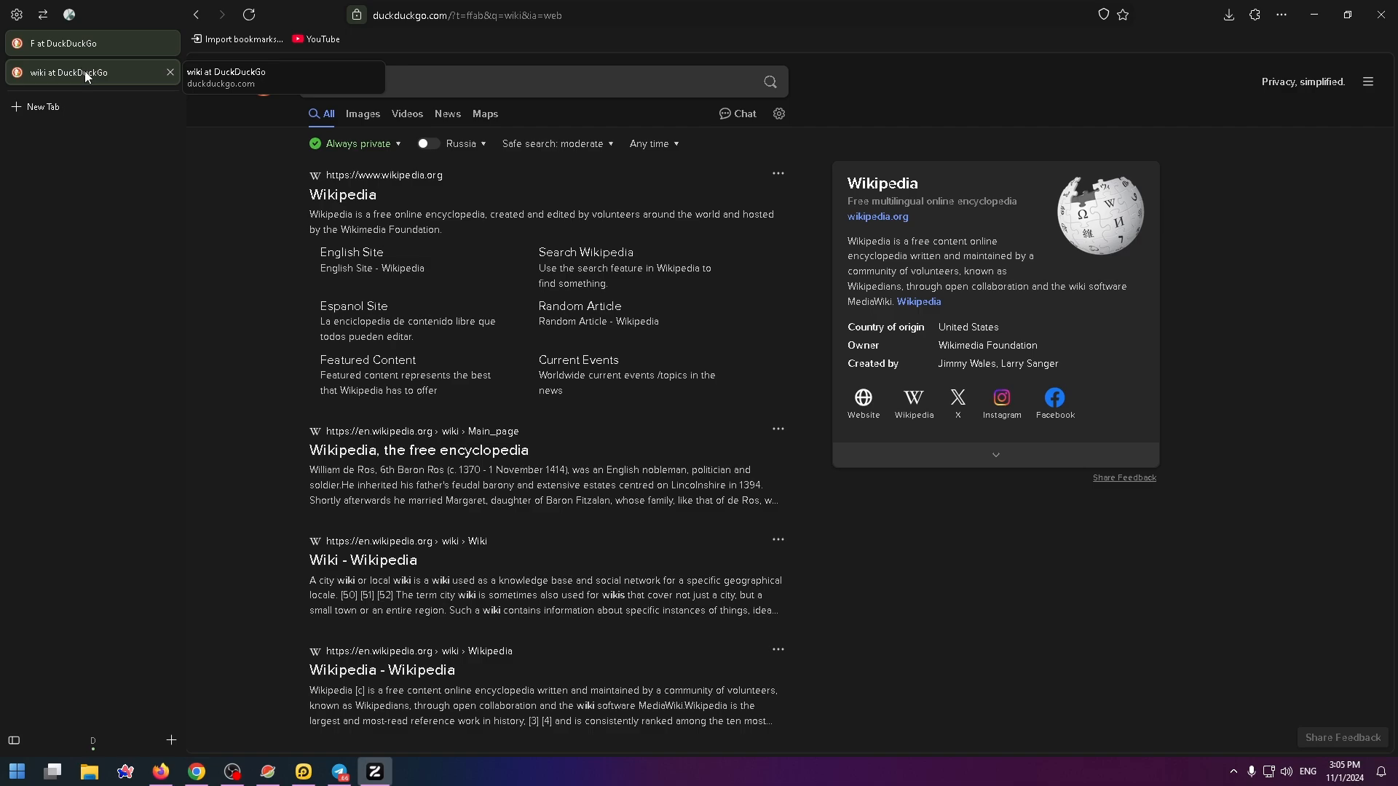
pyautogui.rightClick(67, 72)
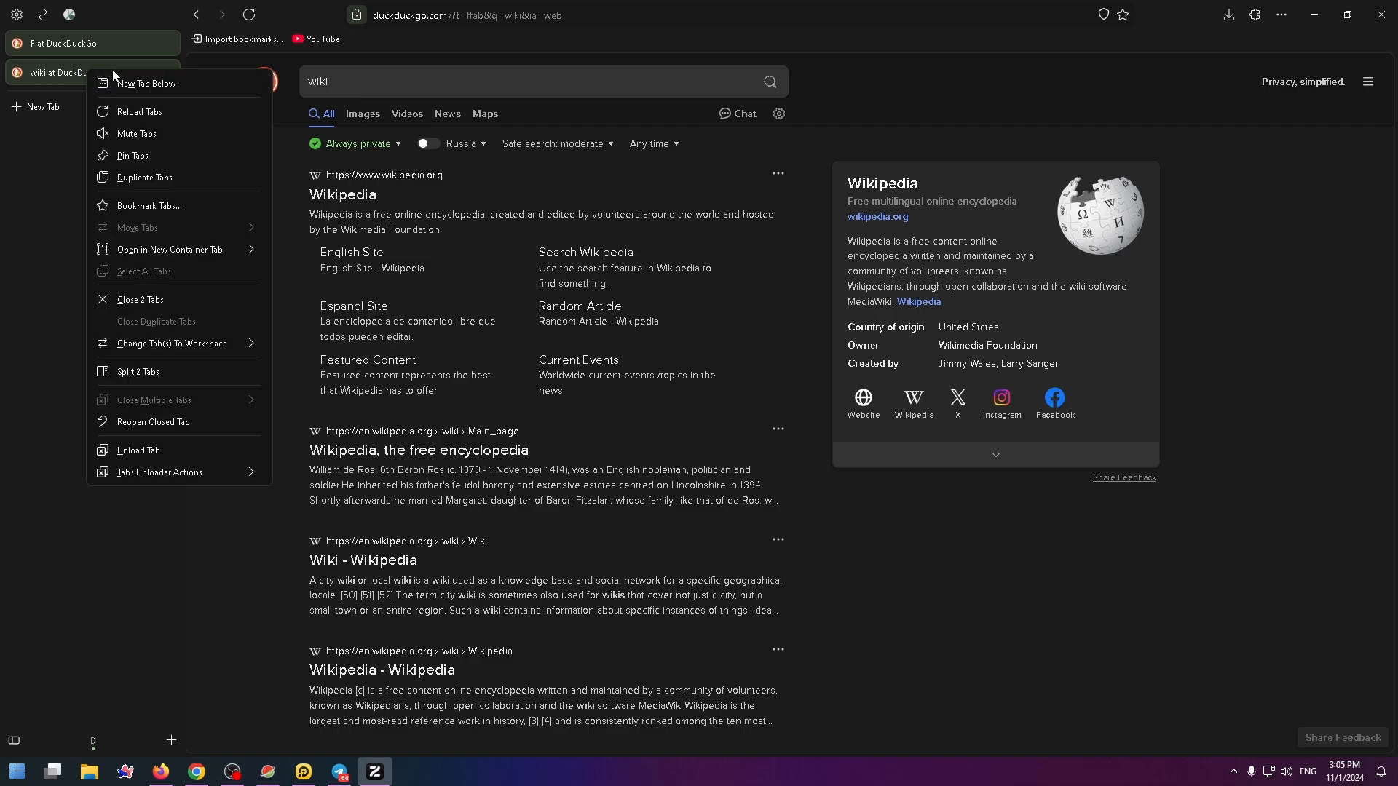
pyautogui.moveTo(147, 83)
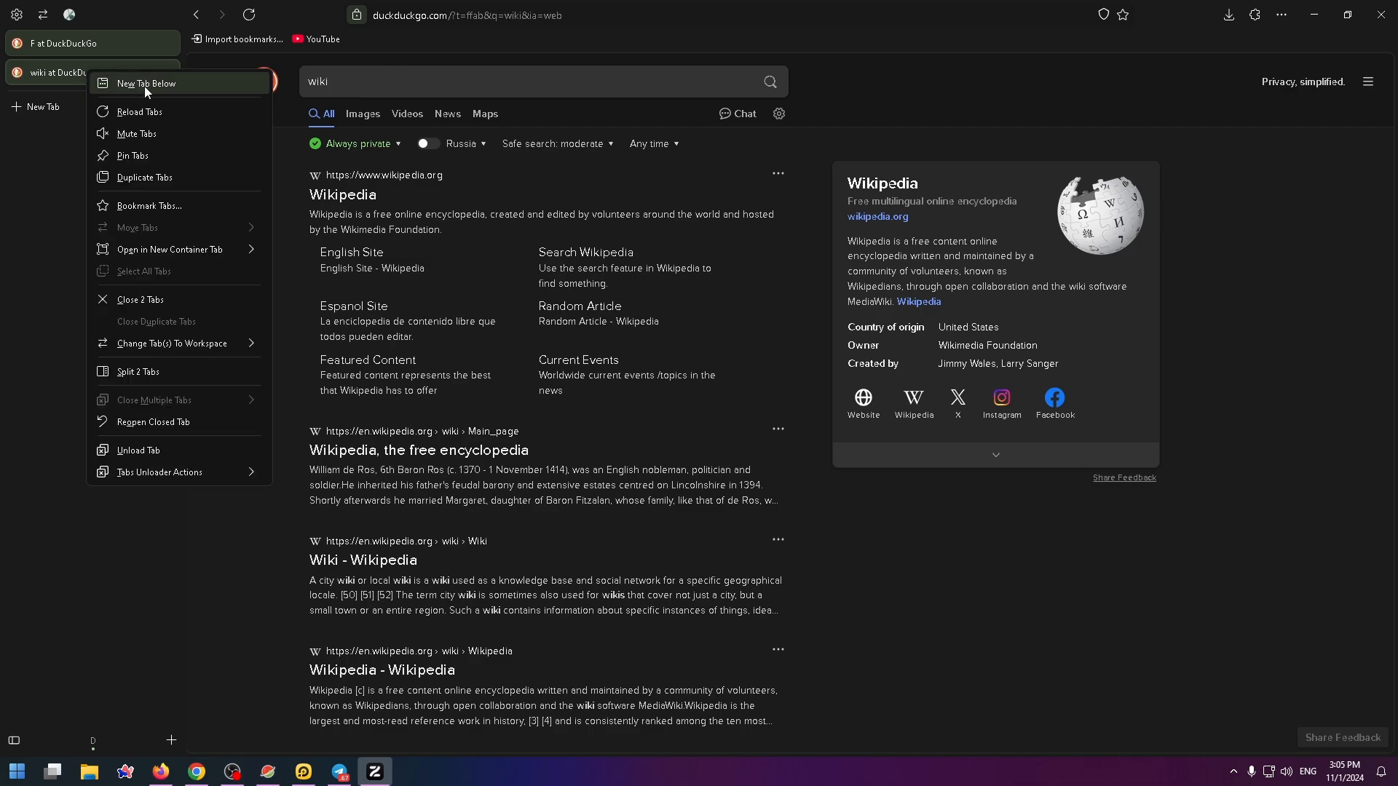
pyautogui.moveTo(156, 376)
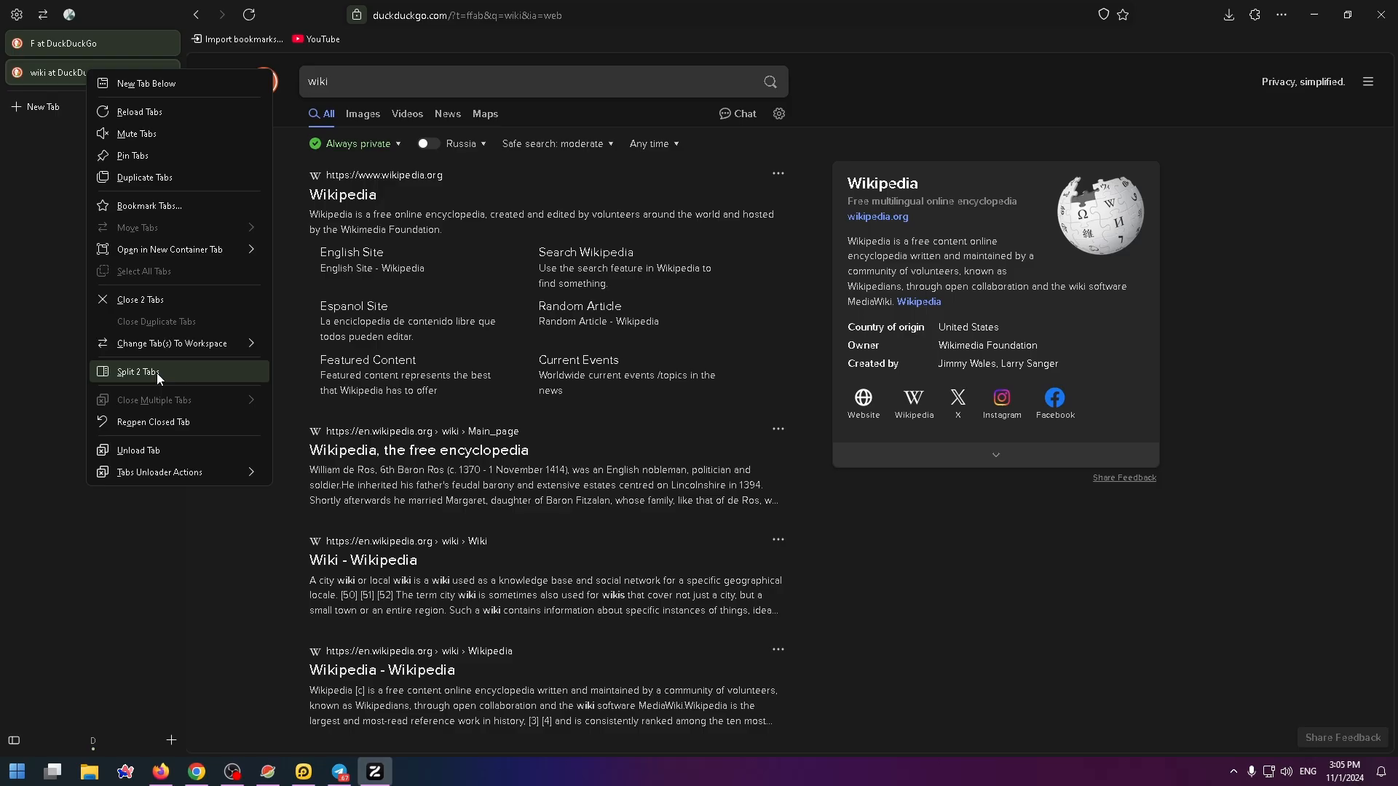
# - Split the two tabs side by side, search 'youtube' in the left pane and focus the right pane
pyautogui.click(138, 371)
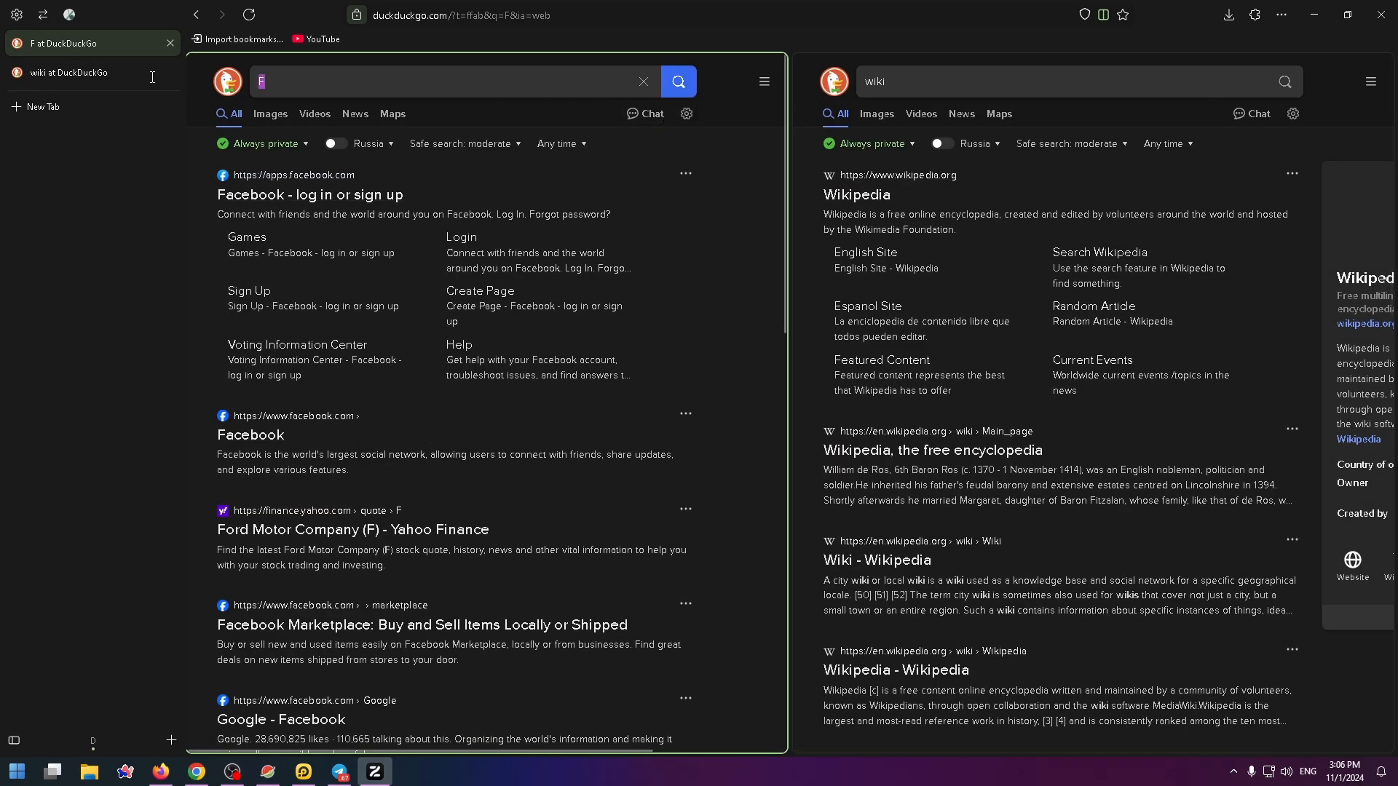
pyautogui.write('youtube')
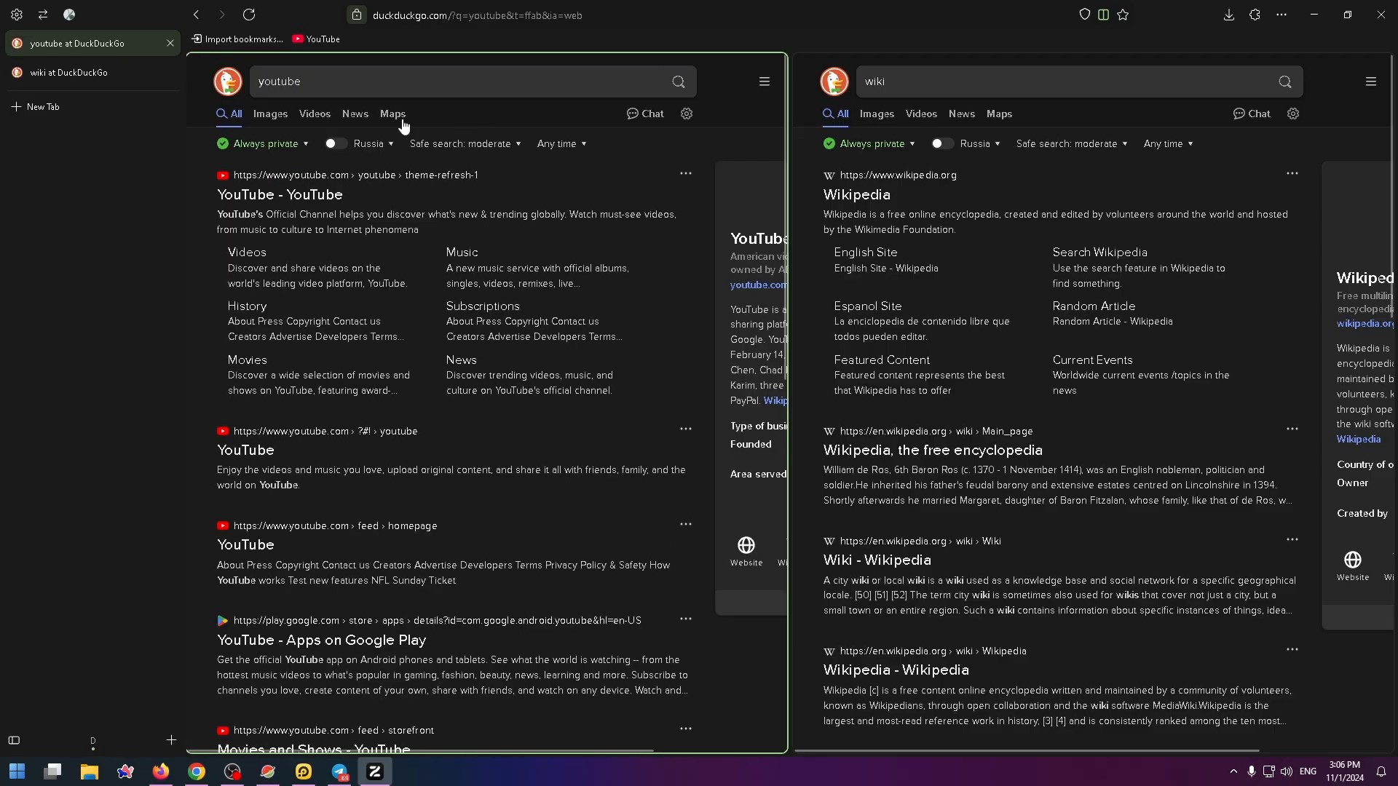
pyautogui.click(1052, 82)
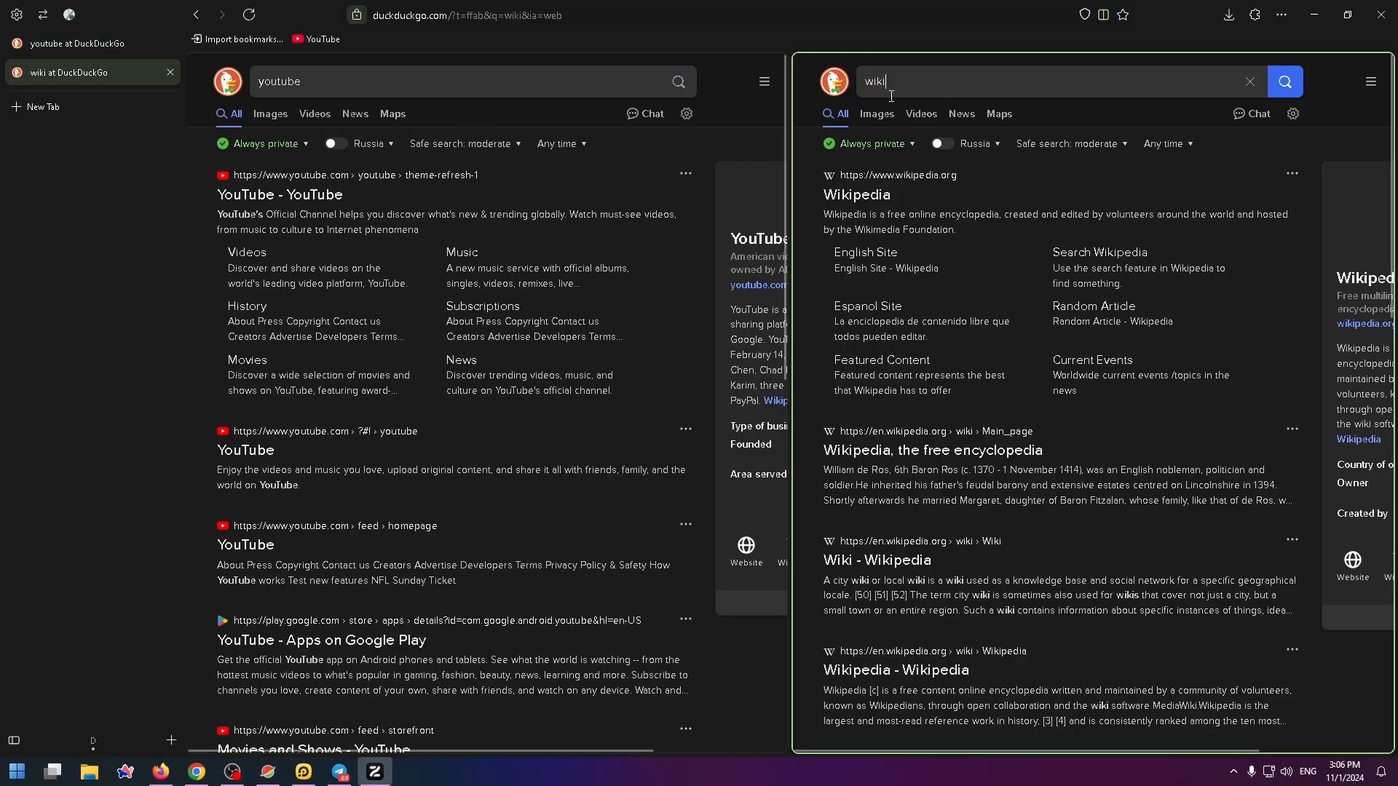
pyautogui.click(1250, 81)
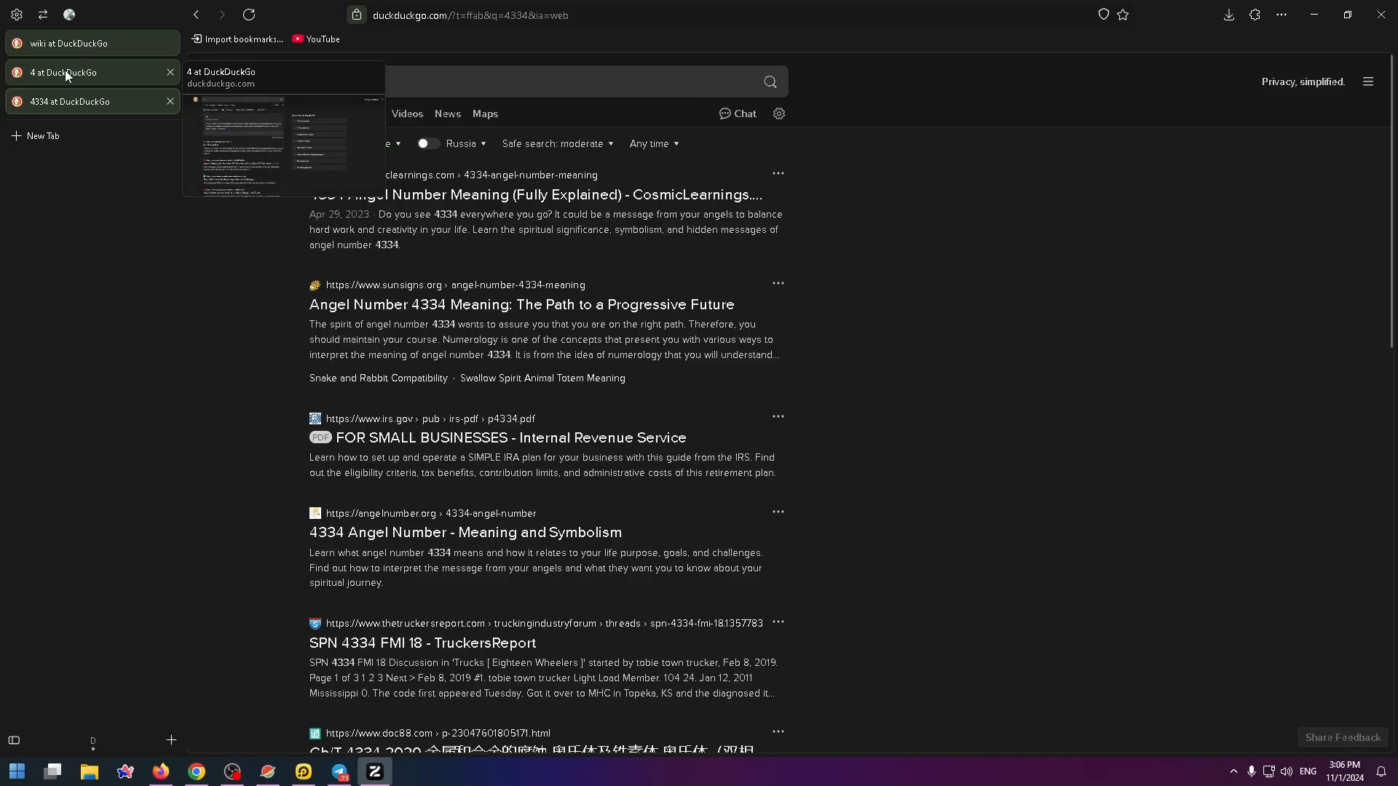
# - Split the wiki, 4 and 4334 search tabs into one three-pane view
pyautogui.rightClick(62, 72)
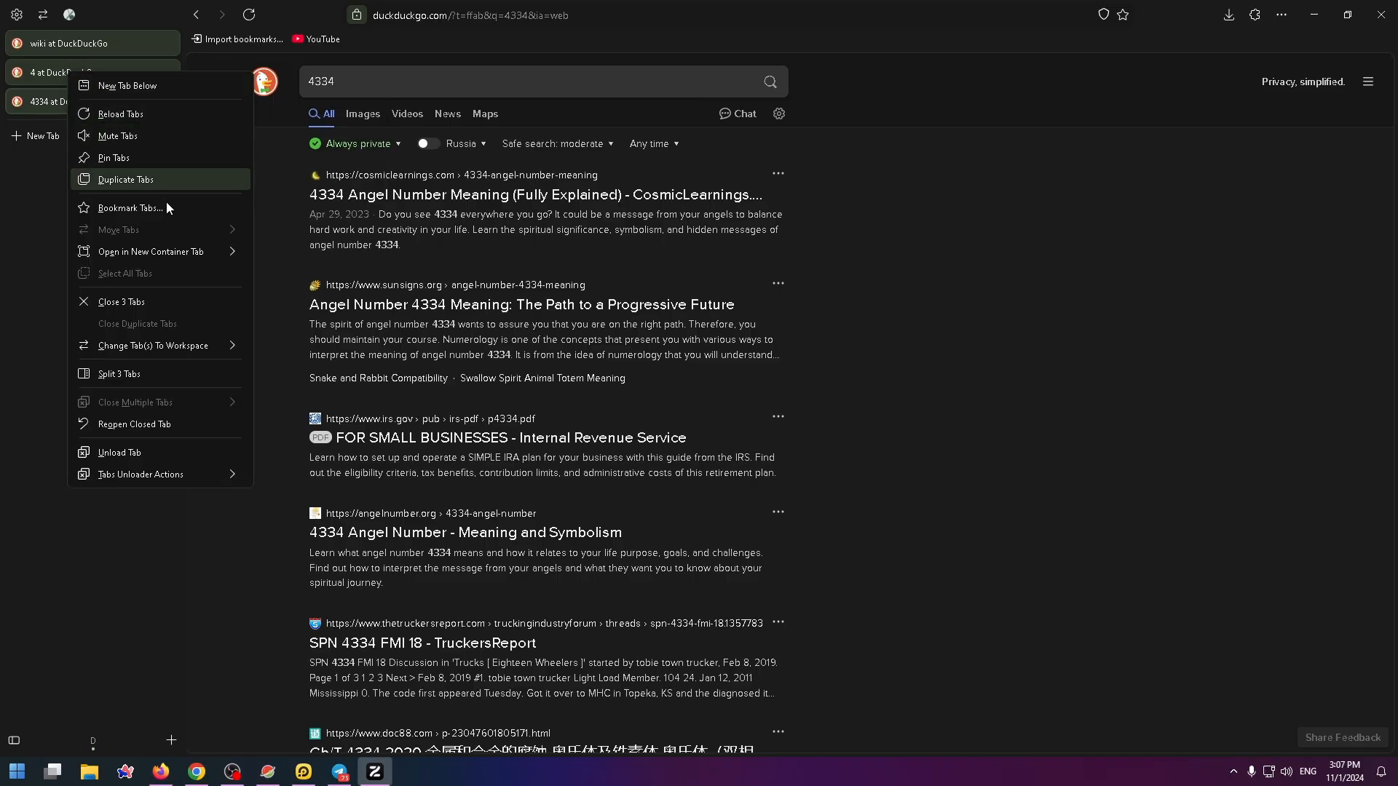
pyautogui.moveTo(130, 383)
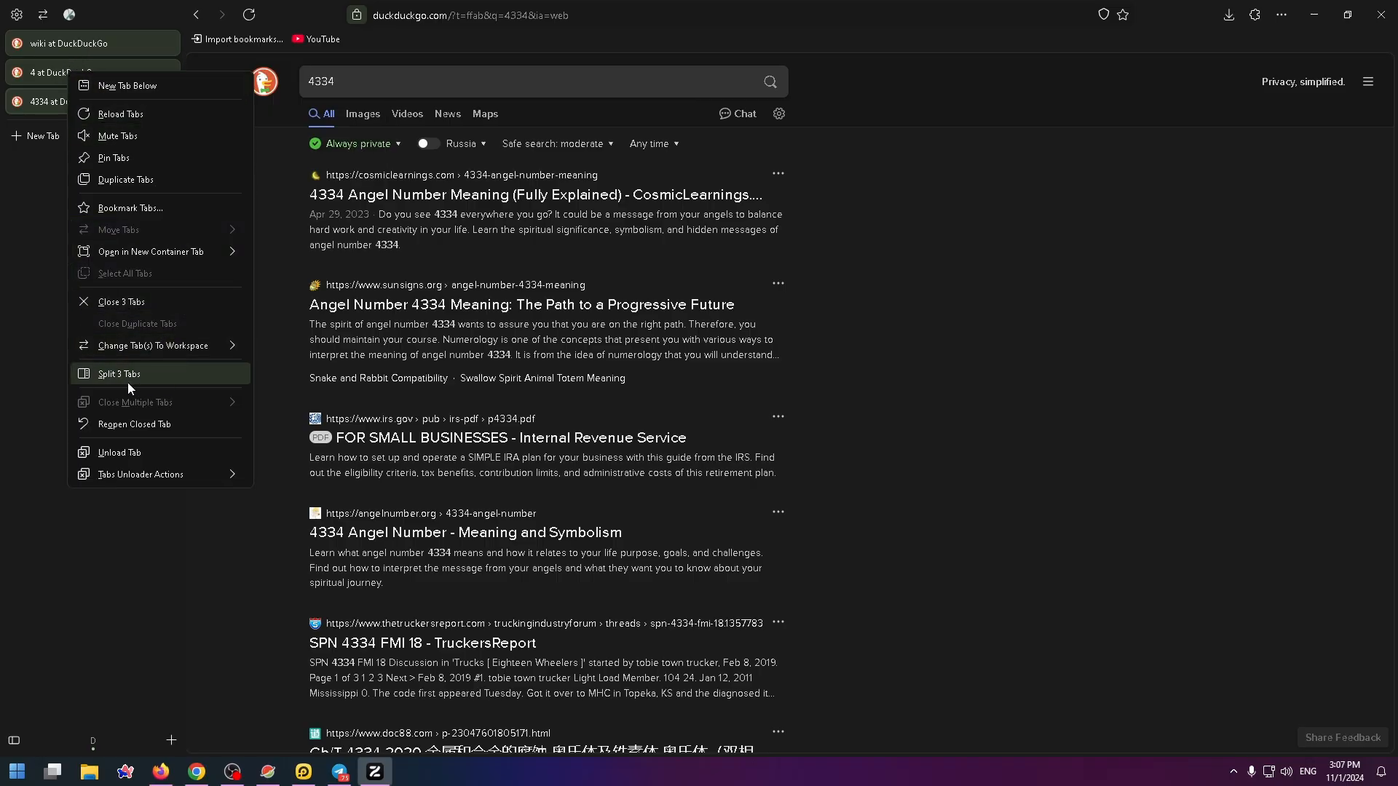
pyautogui.click(119, 374)
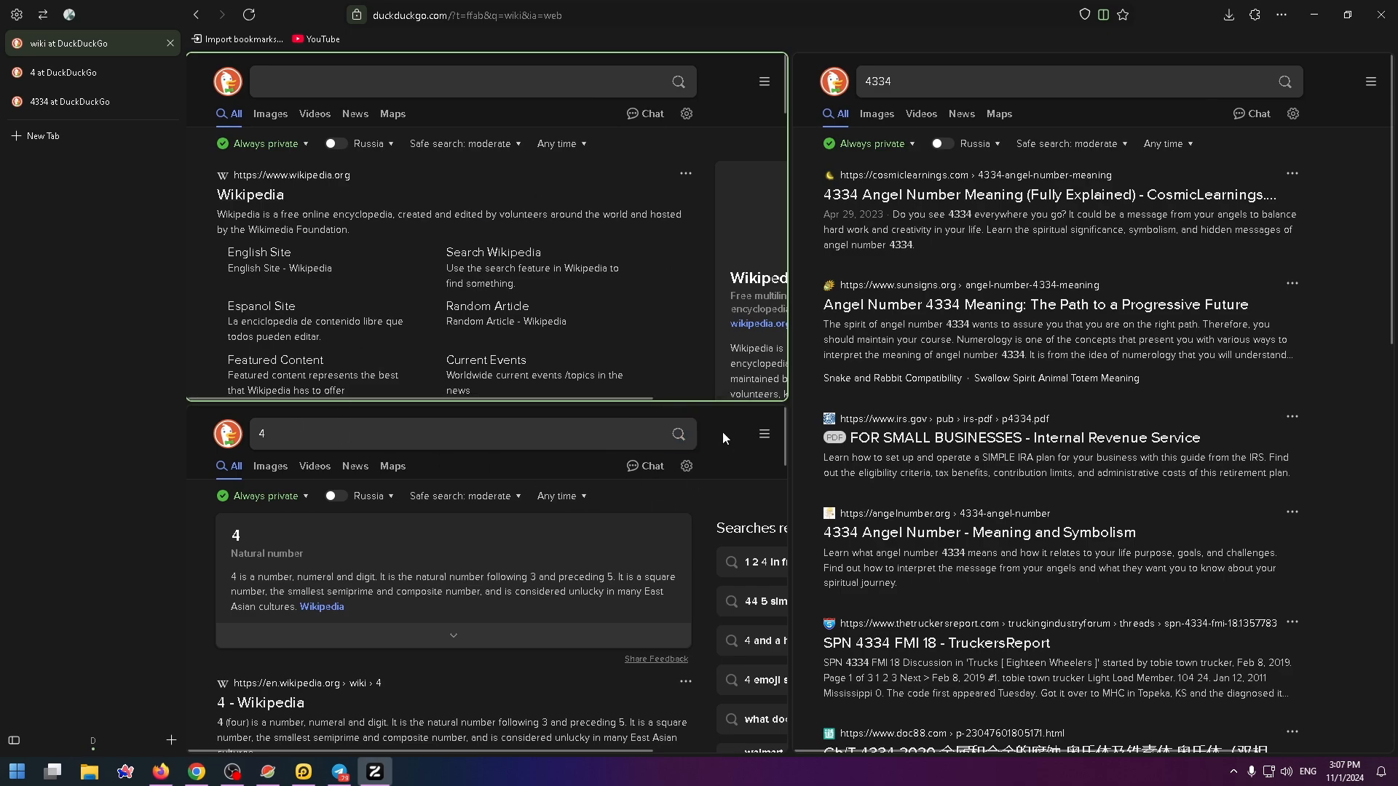